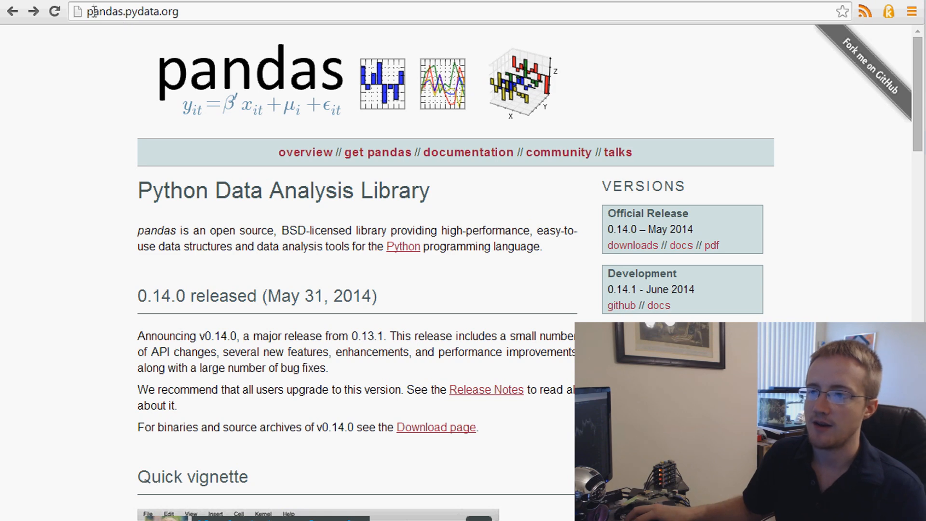
- Browse the pandas home page and go to the Get pandas page
left_click(131, 12)
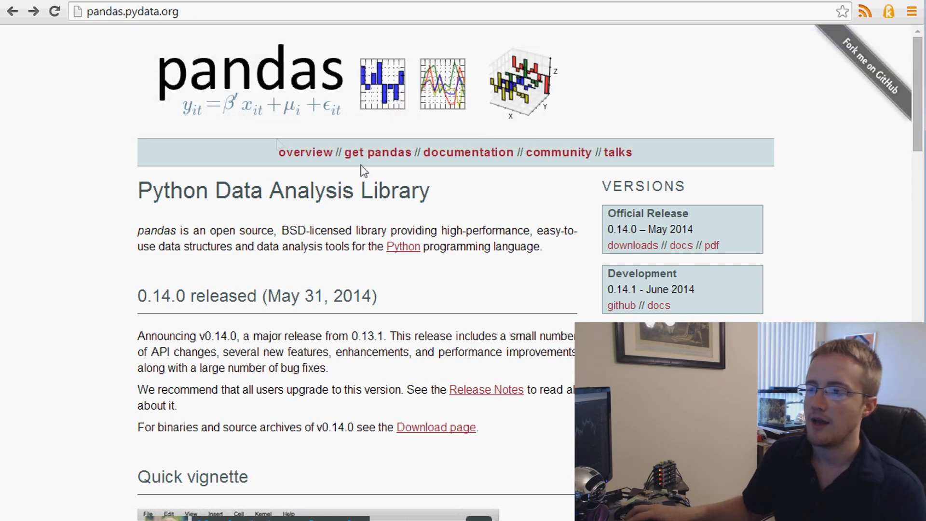
scroll("down", 3)
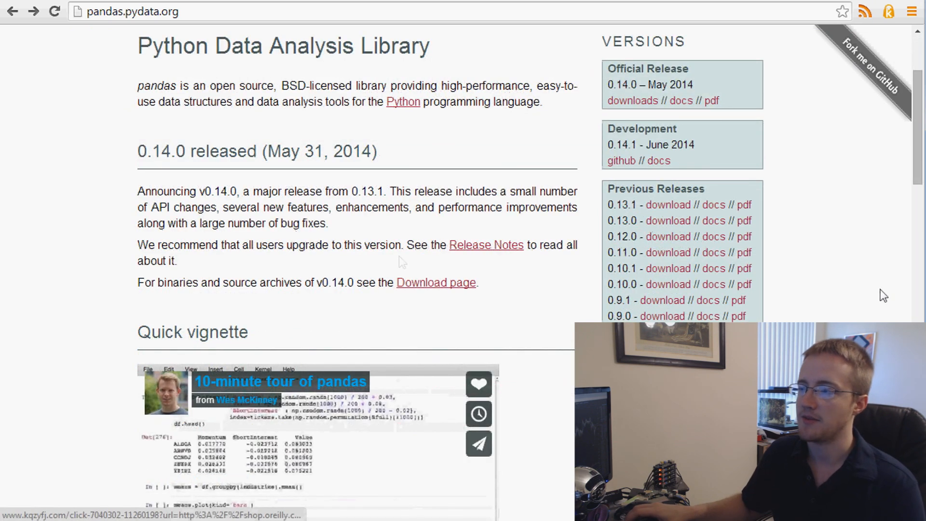
scroll("up", 3)
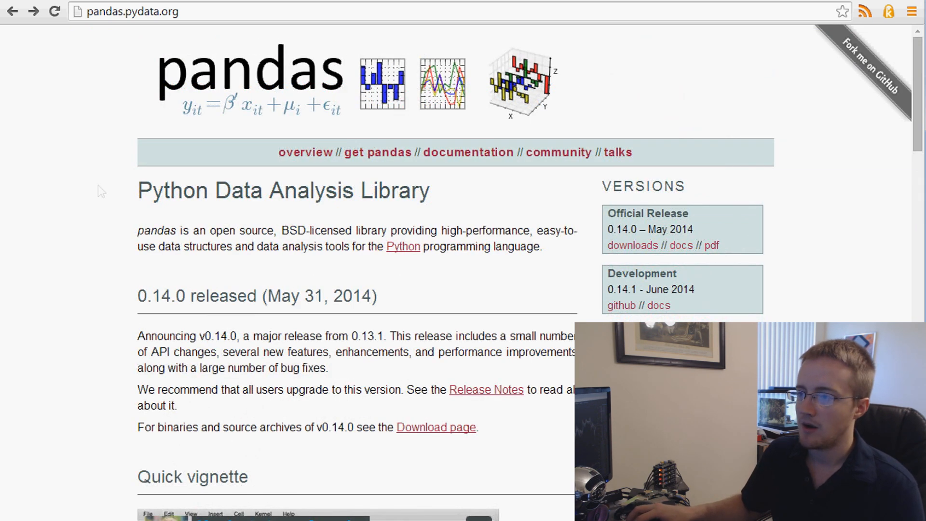
left_click(377, 152)
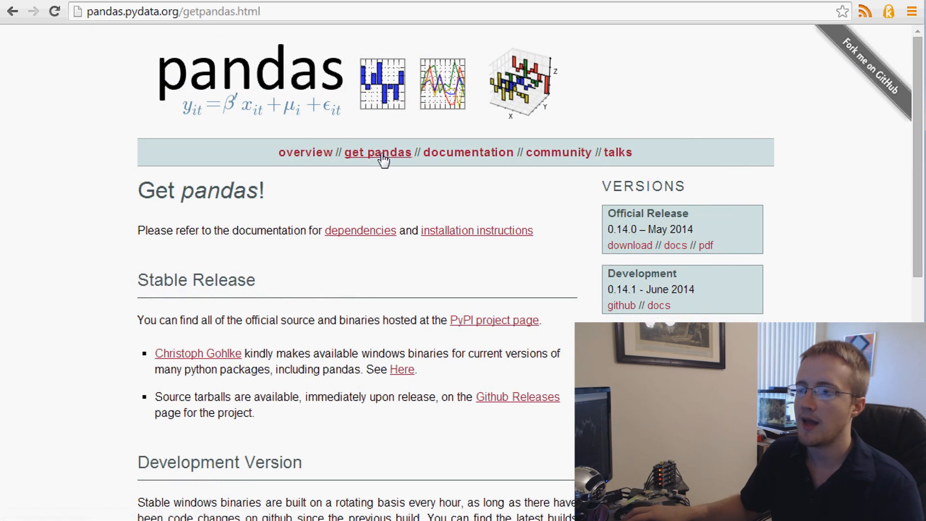
- Open the PyPI project page link in a new tab
scroll("down", 3)
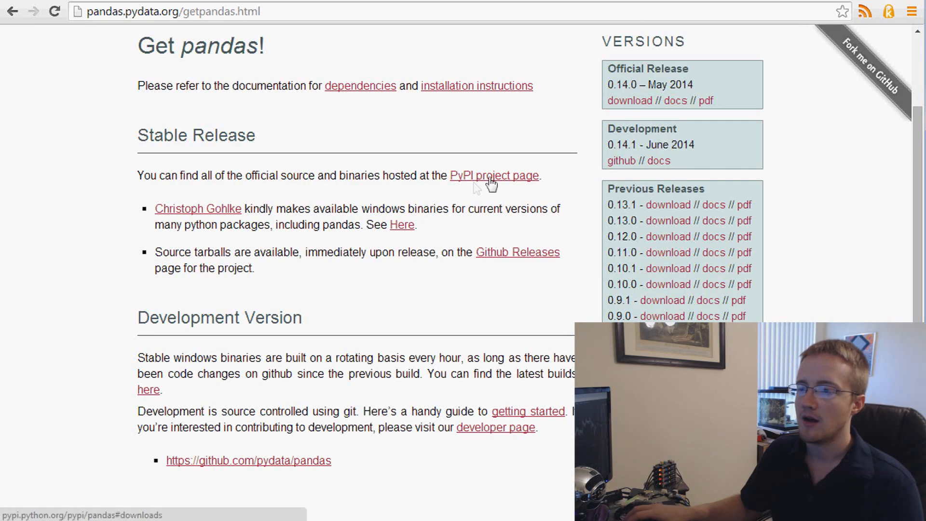
right_click(493, 175)
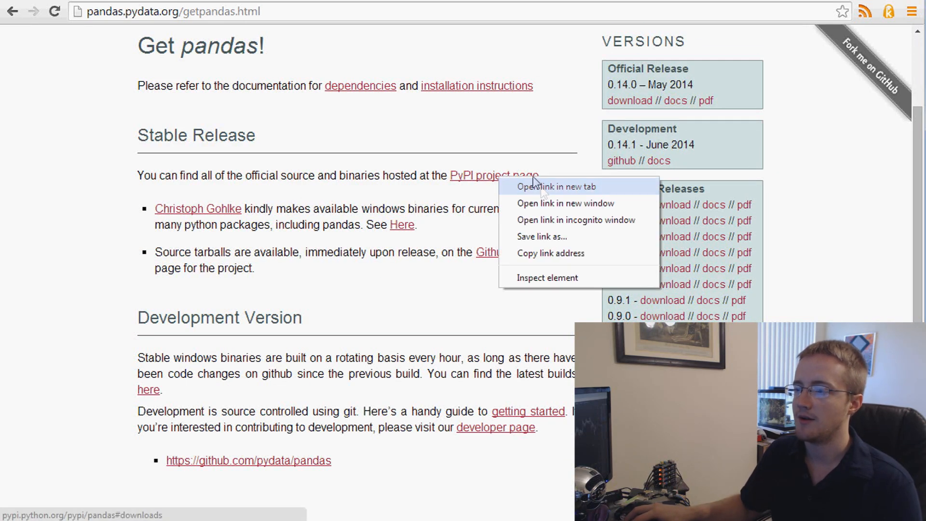
left_click(197, 208)
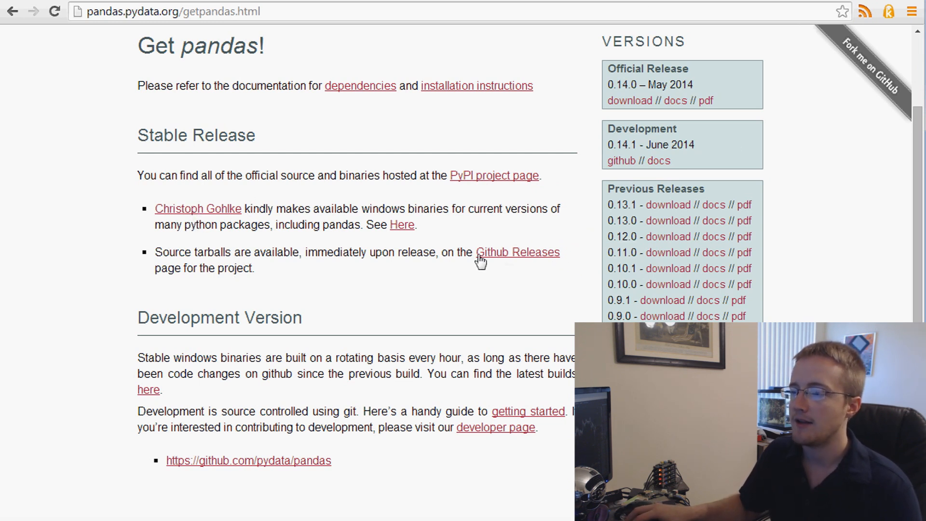
mouse_move(548, 234)
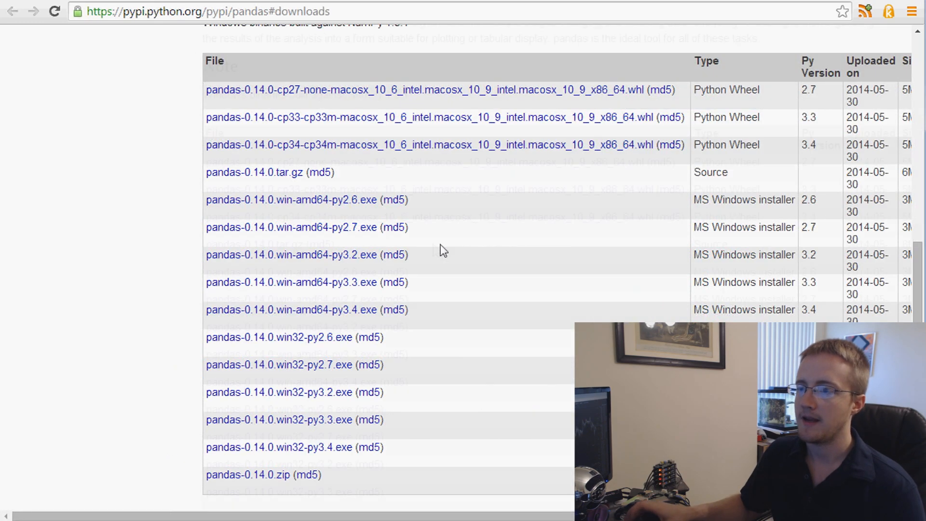
- Scroll the PyPI pandas page to the 0.14.0 download files table
scroll("up", 3)
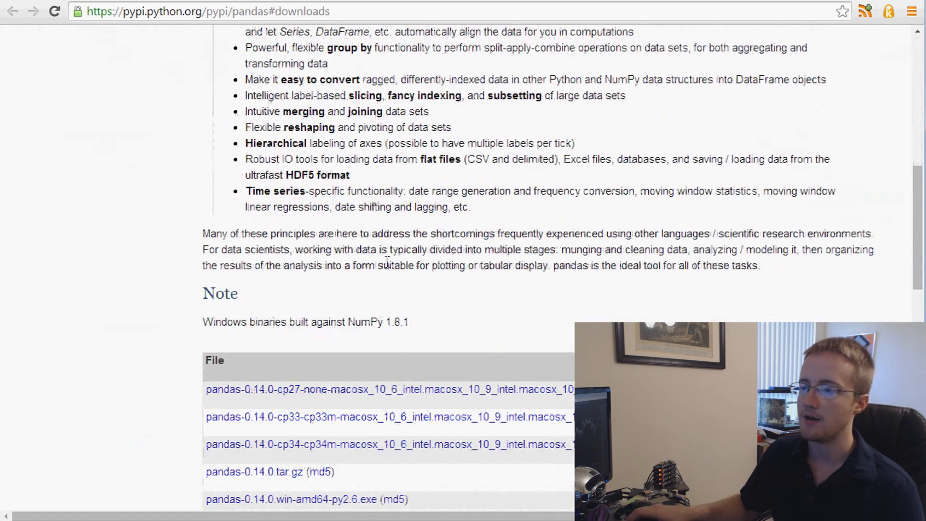
scroll("down", 3)
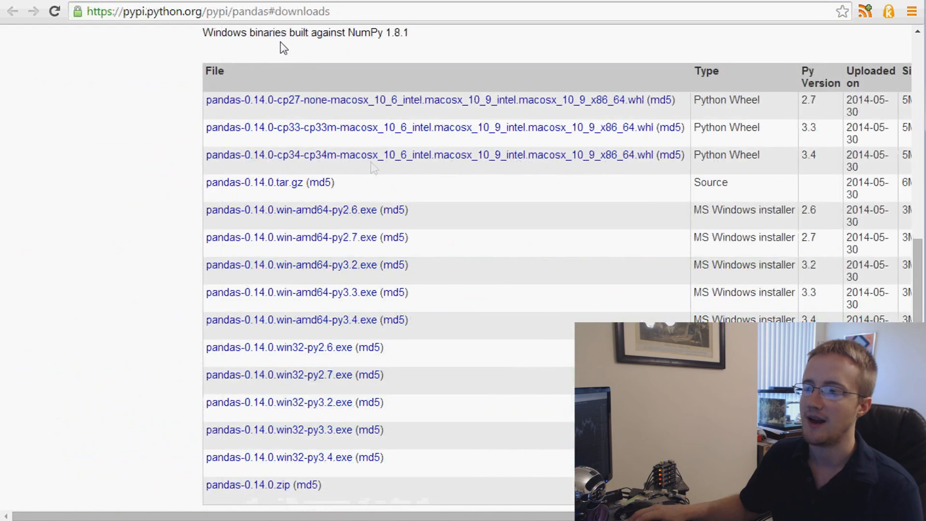
mouse_move(392, 189)
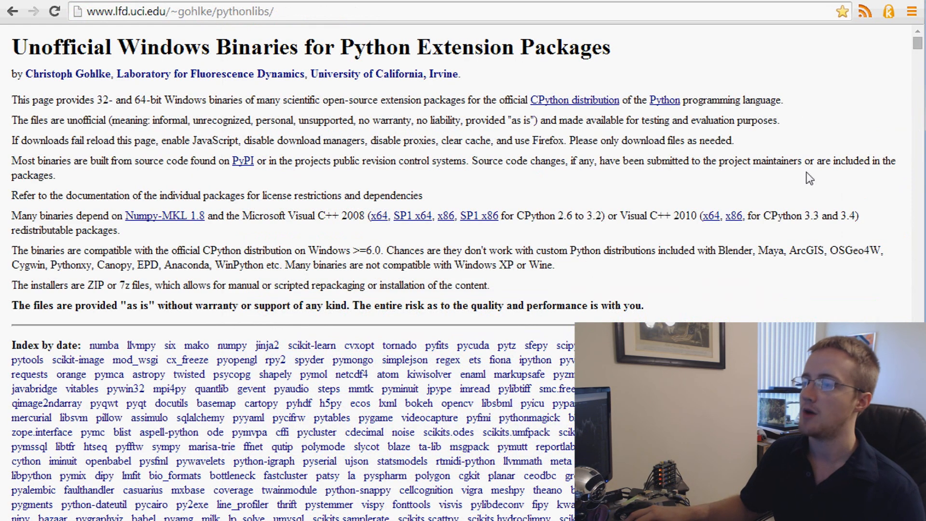
- Search the Gohlke binaries page for 'pandas' to reach its Windows installers, then dismiss the find bar
type("bbry")
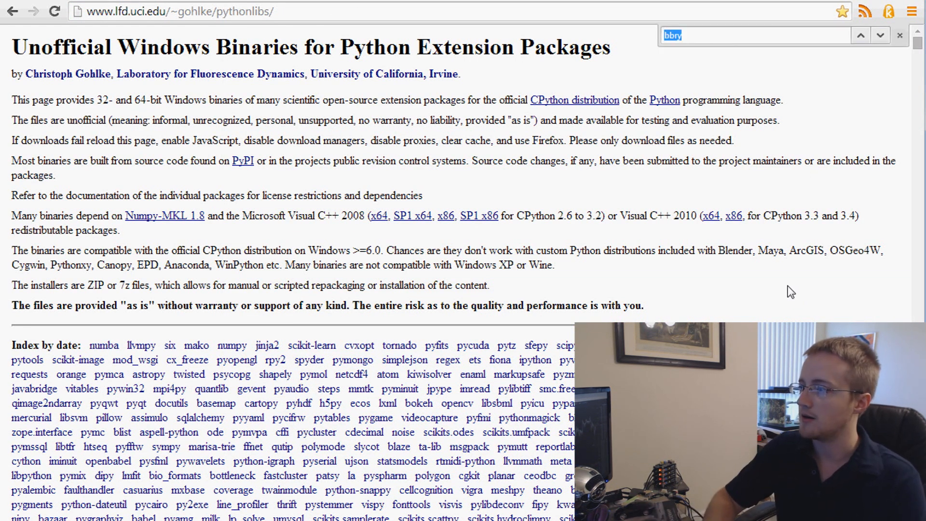
type("pandas")
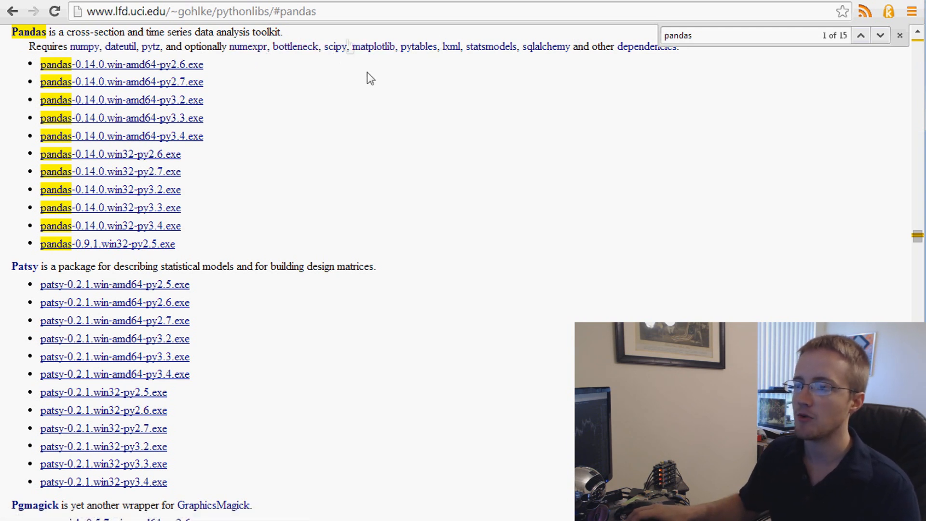
mouse_move(336, 46)
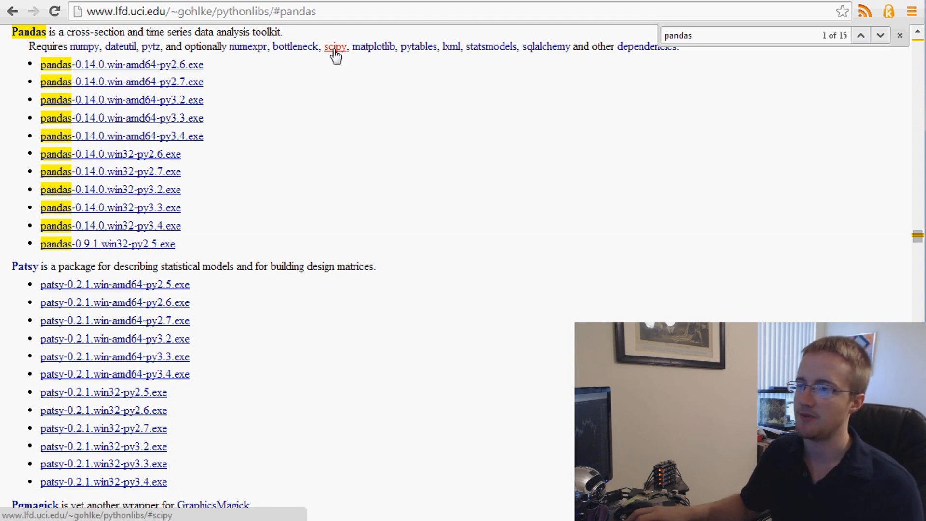
mouse_move(372, 46)
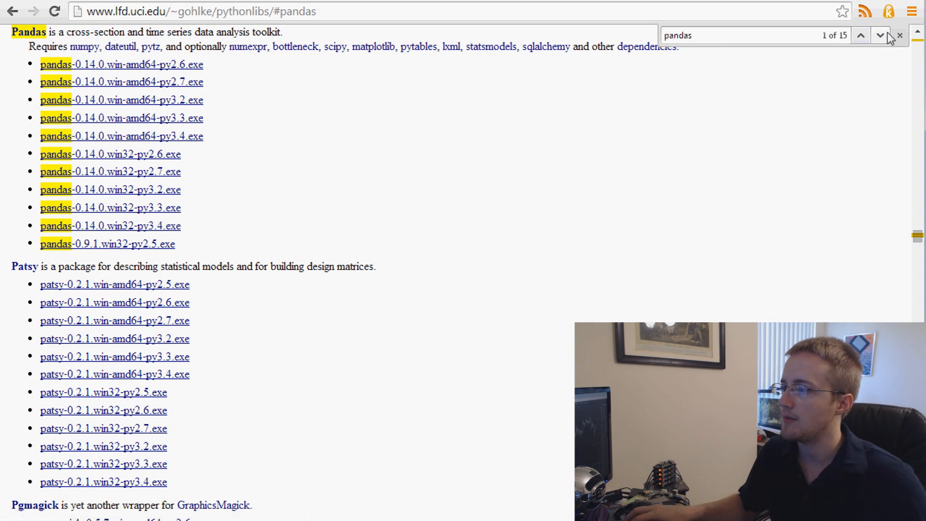
left_click(899, 34)
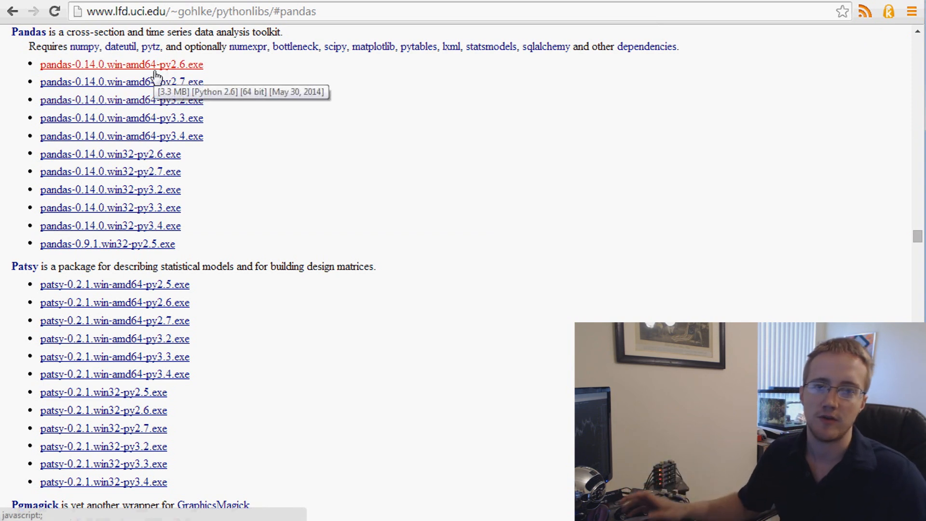
mouse_move(377, 68)
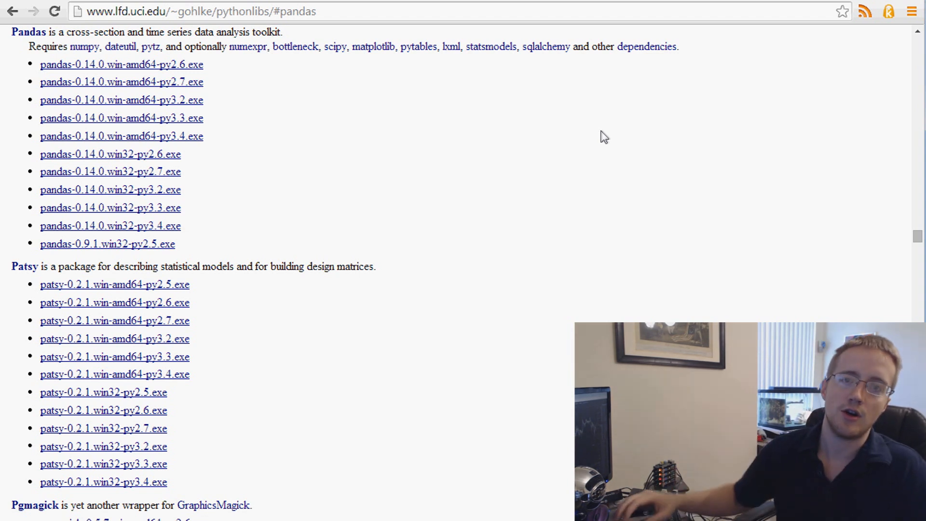
mouse_move(609, 96)
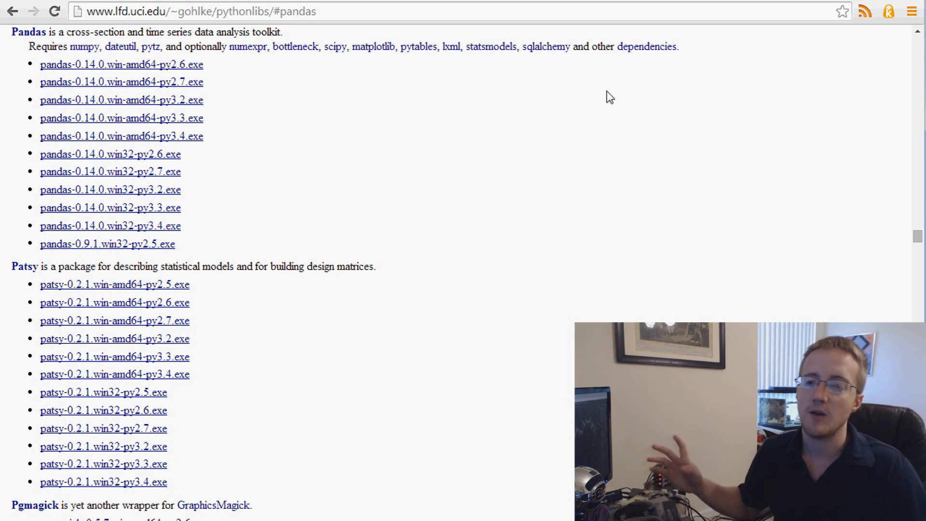
mouse_move(565, 64)
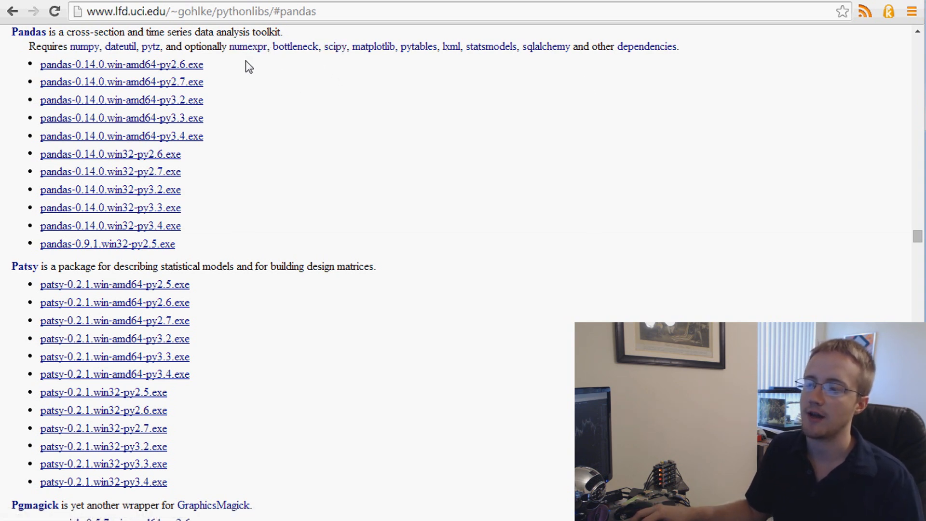
mouse_move(248, 46)
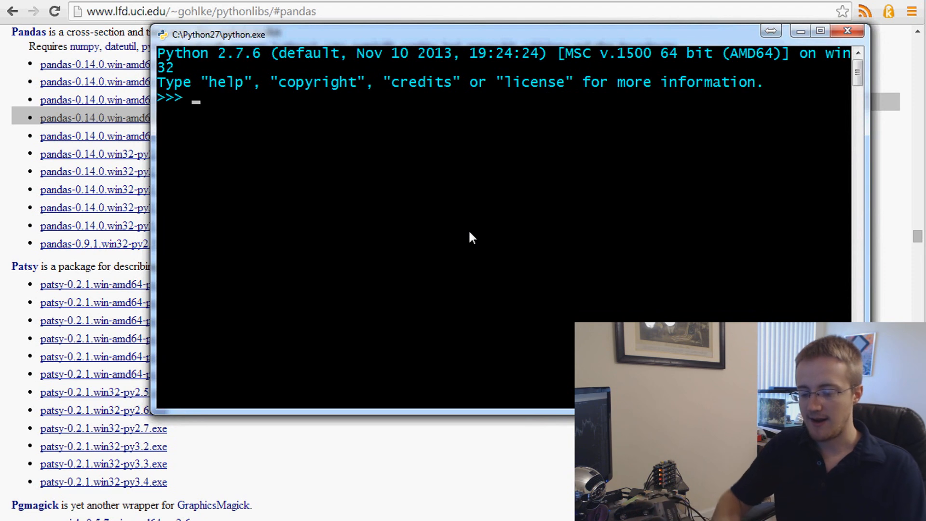
- Run 'import pandas' at the Python 2.7 prompt and confirm it returns without error
type("import pandas")
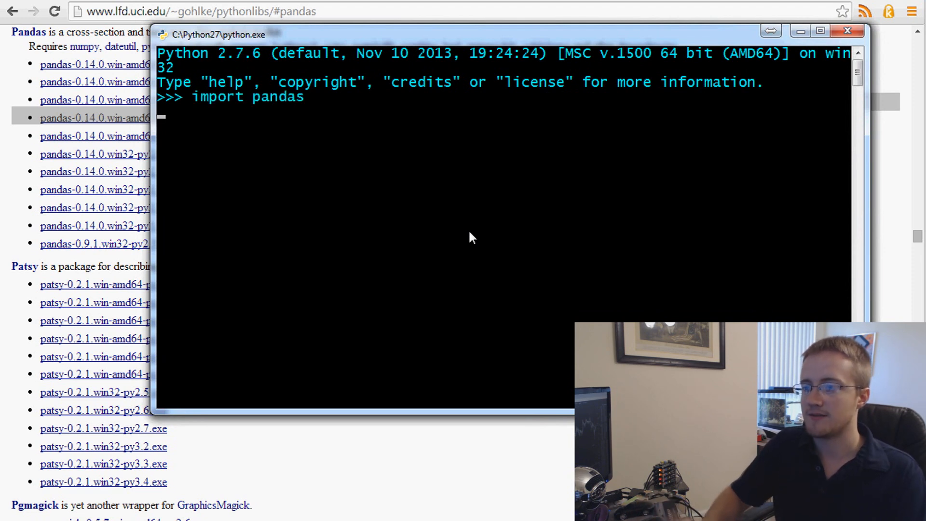
key("enter")
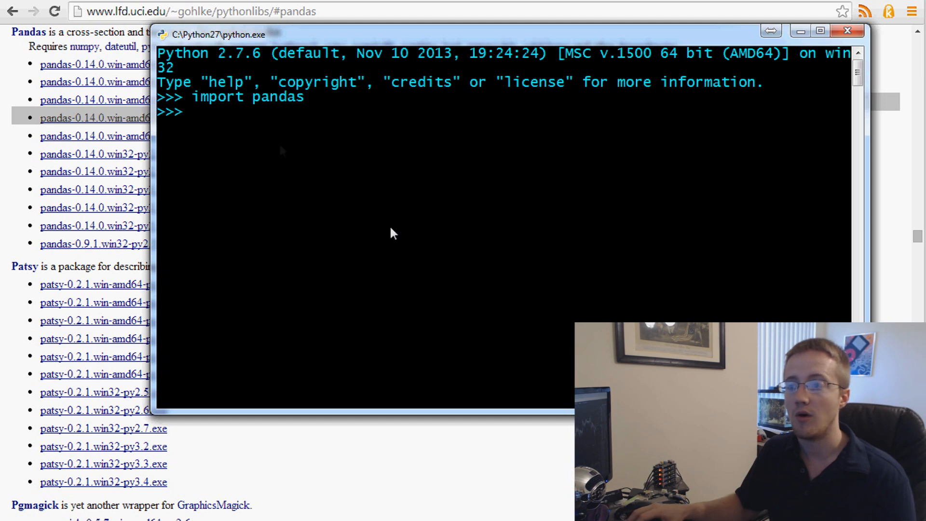
mouse_move(250, 120)
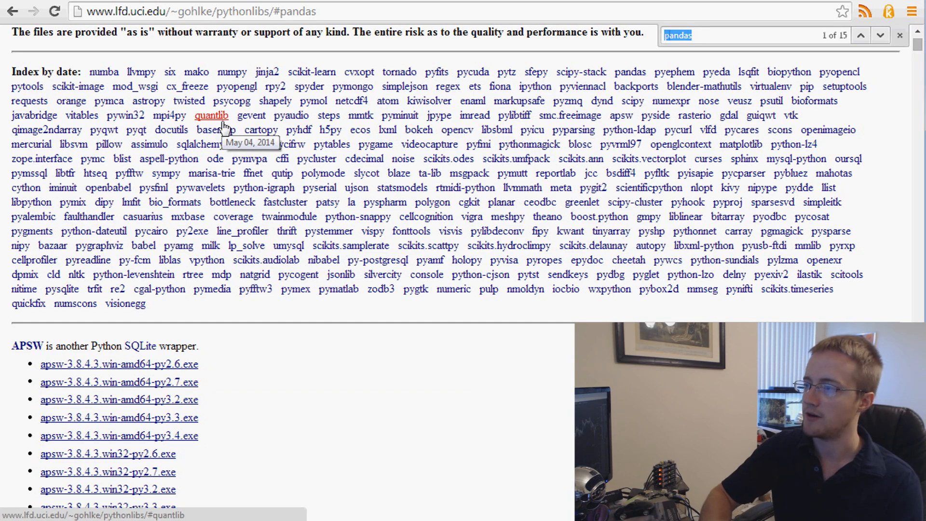
- Search 'numpy' and jump to the NumPy section listing NumPy-MKL installers
type("numpy")
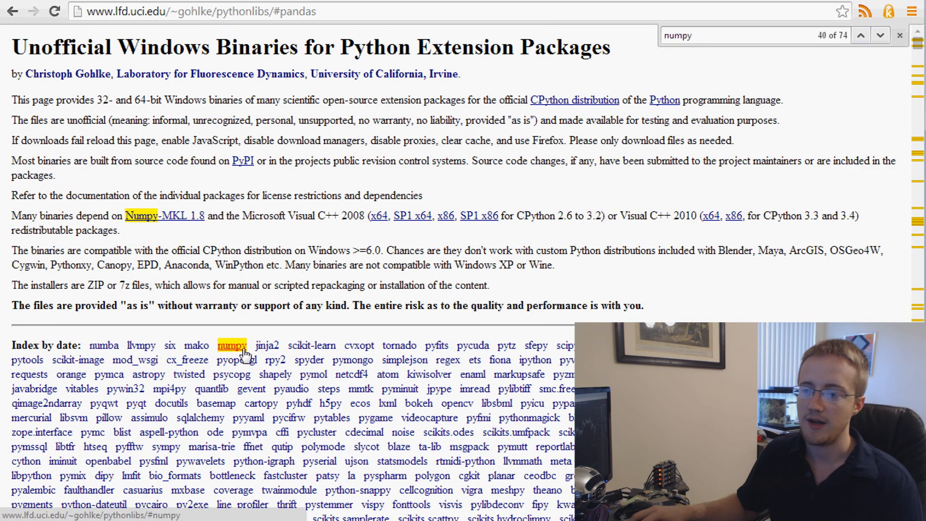
left_click(231, 346)
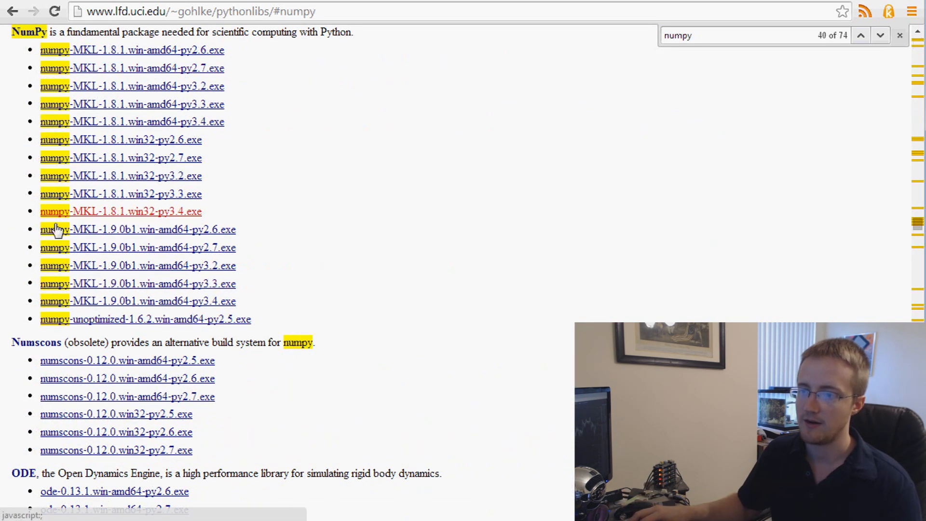